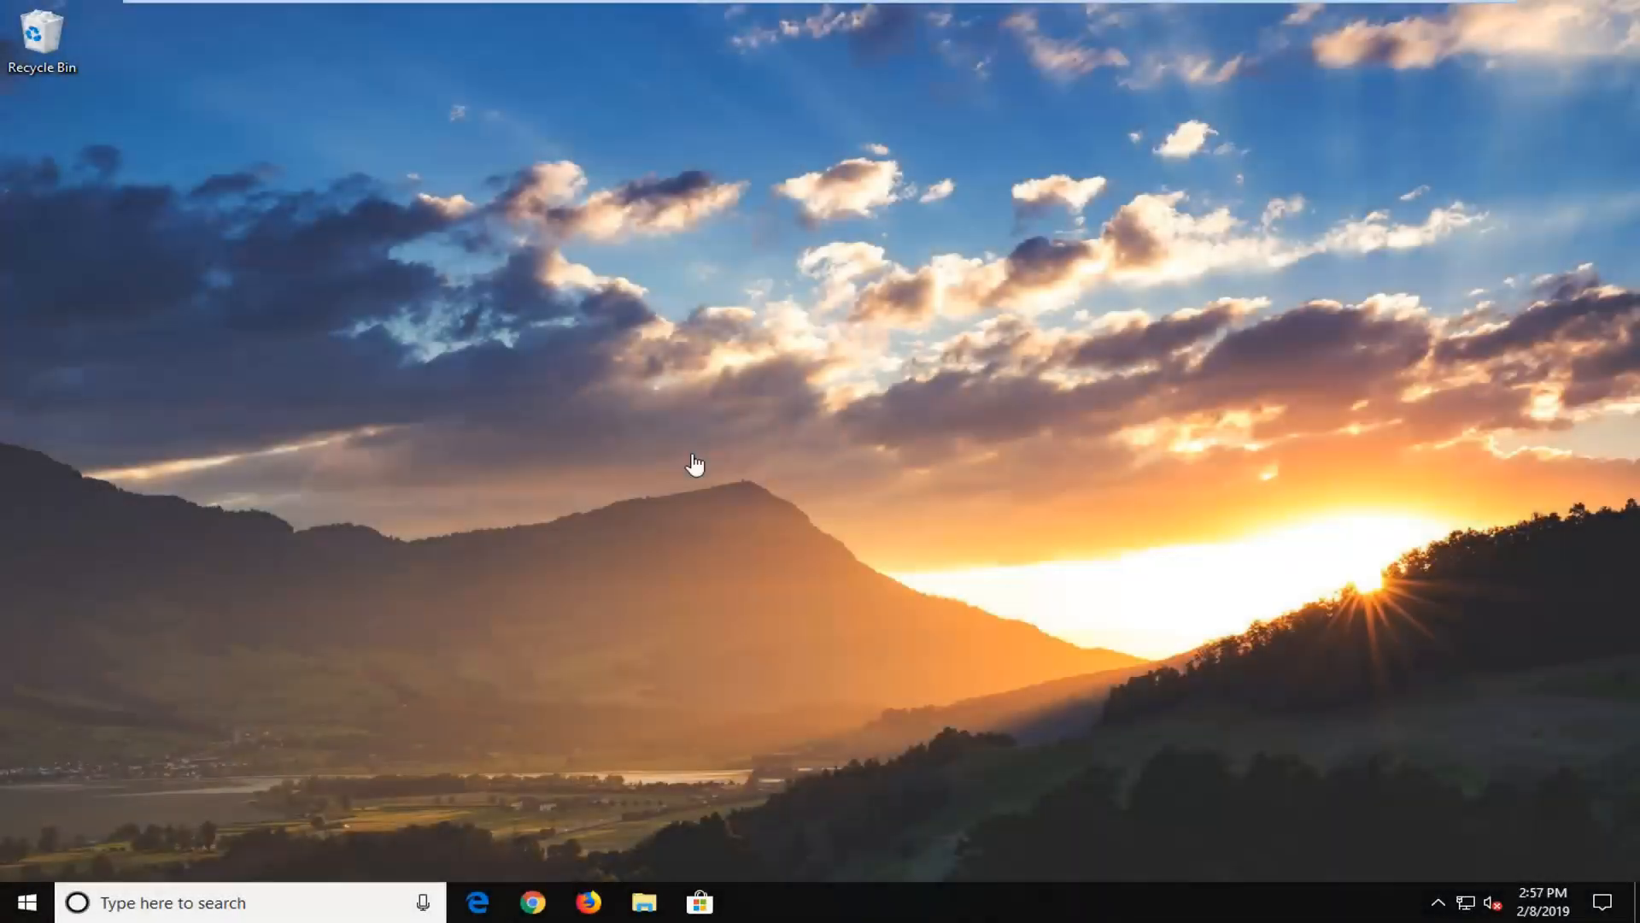
mouse_move(698, 454)
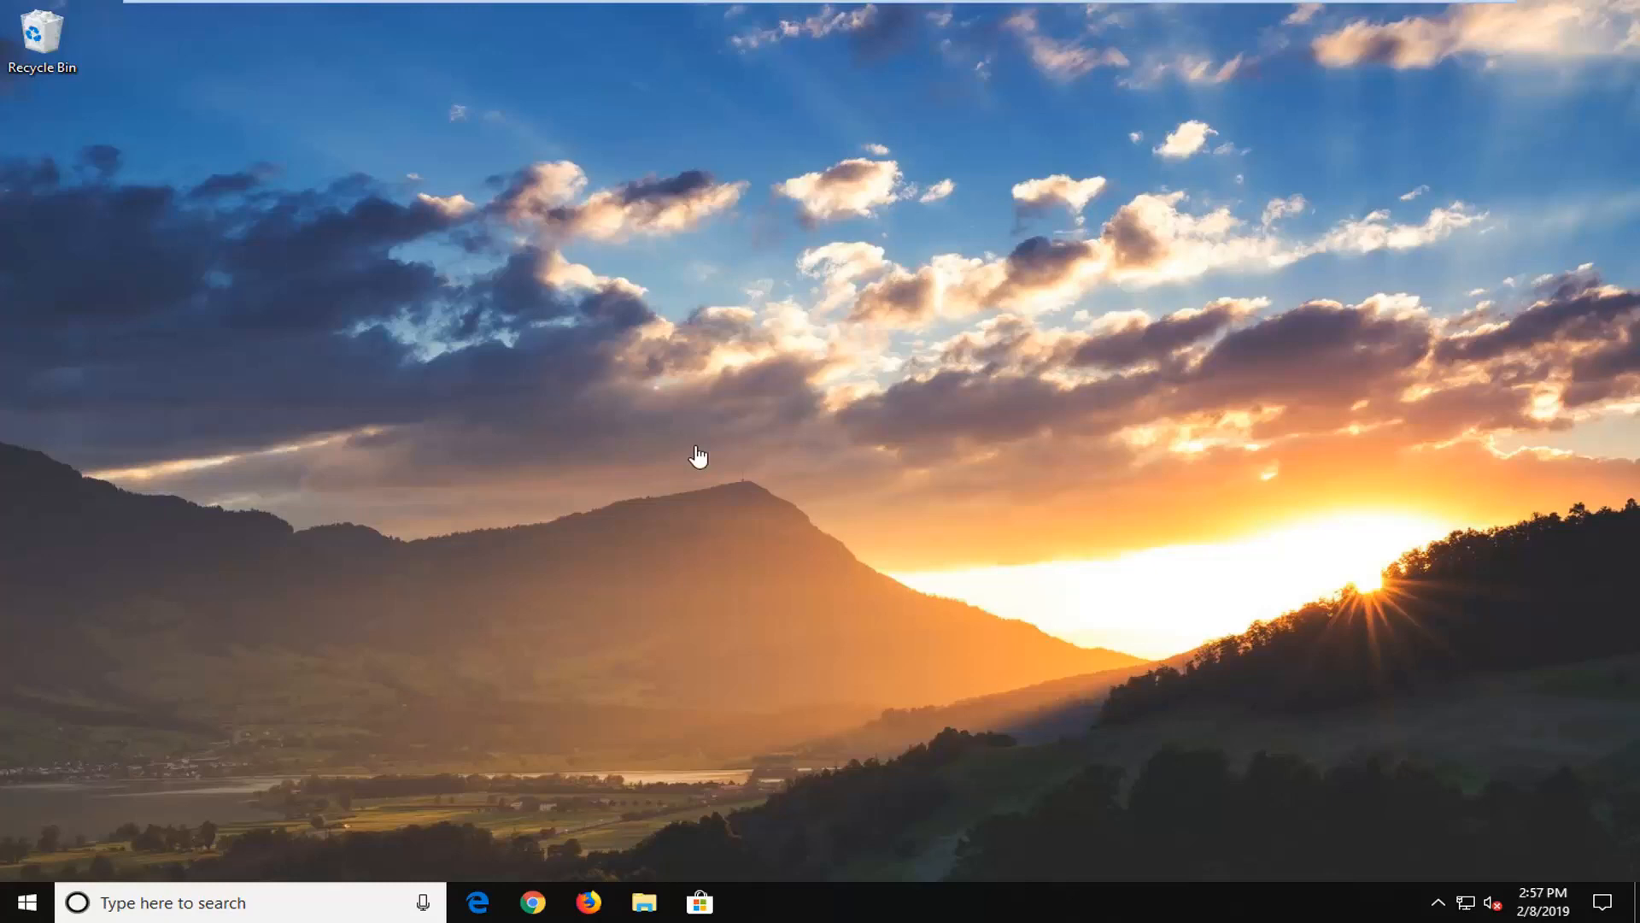
mouse_move(786, 422)
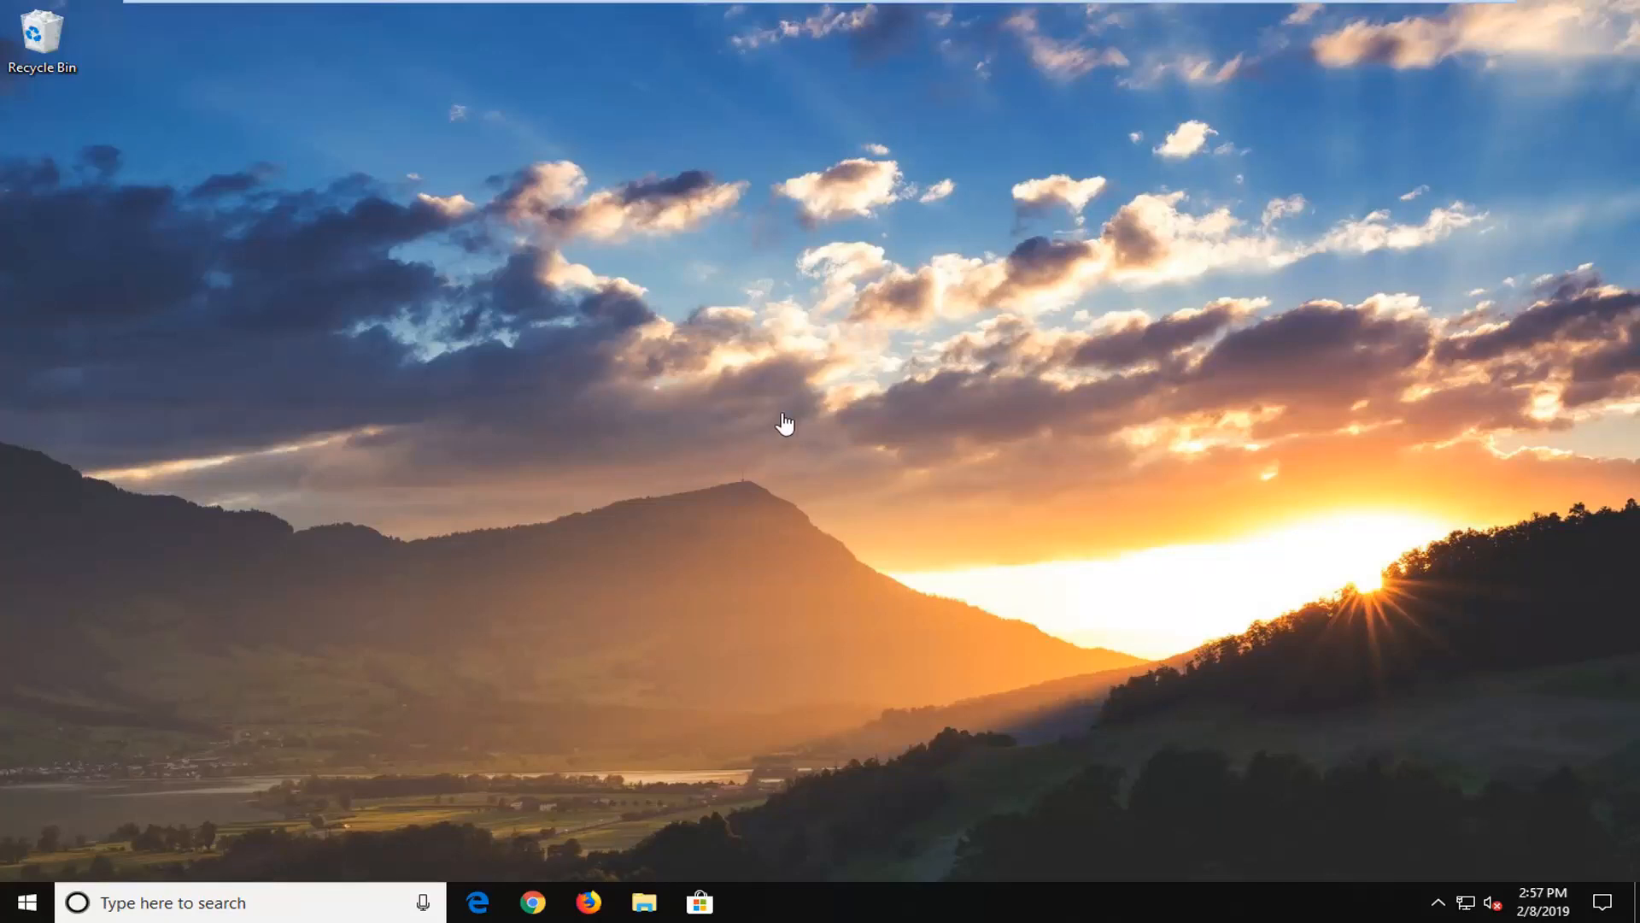
mouse_move(733, 432)
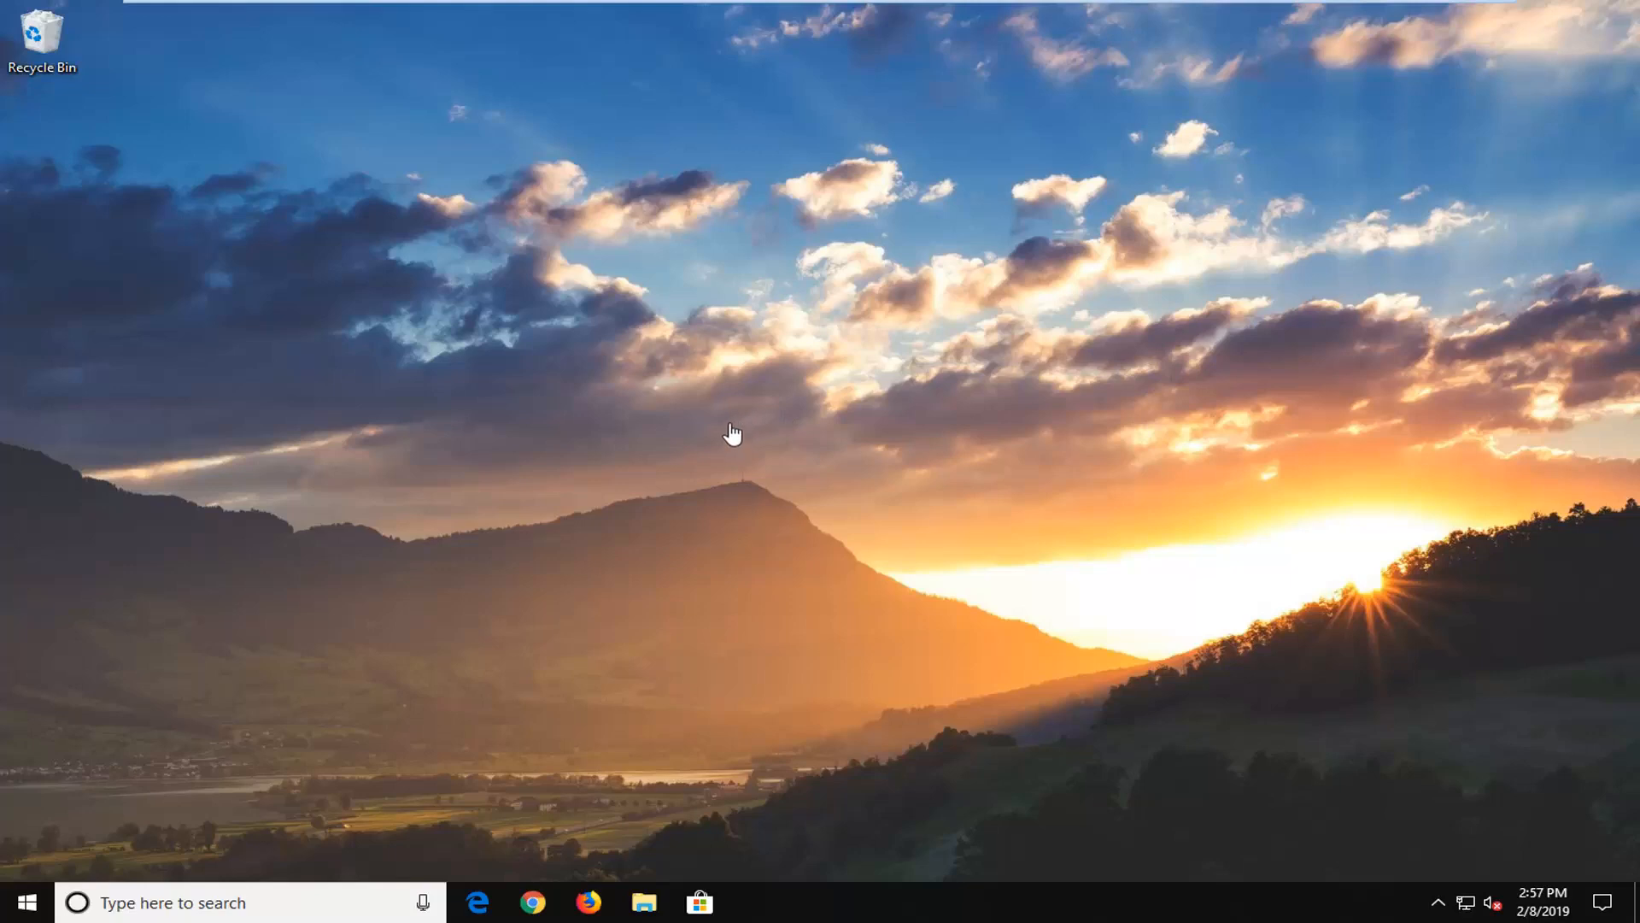
mouse_move(590, 412)
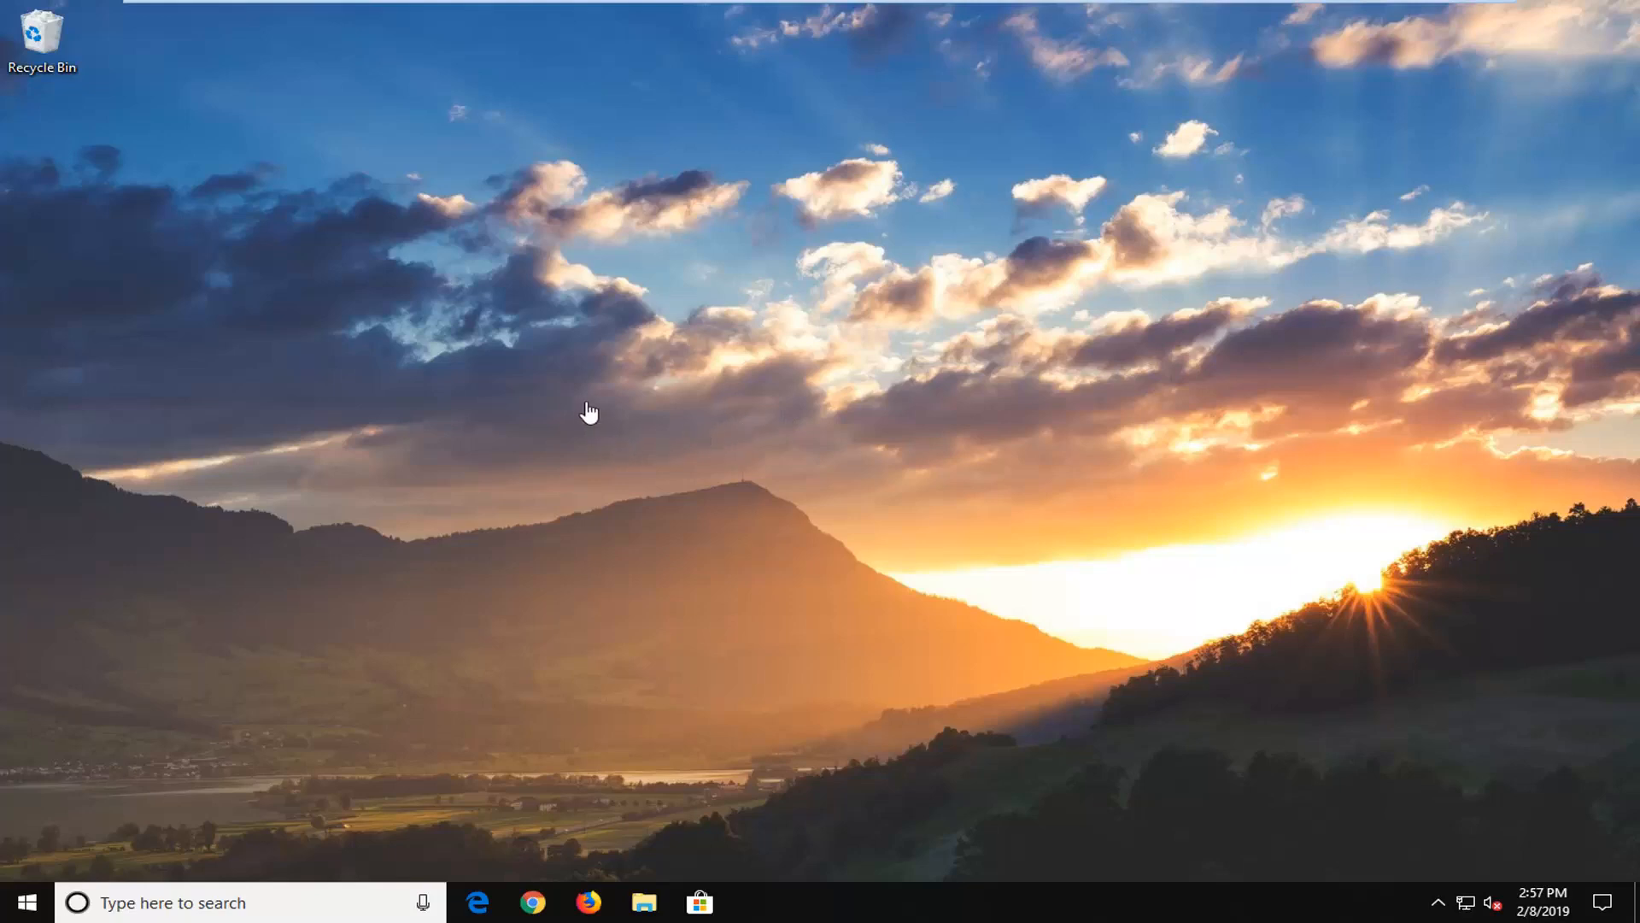
mouse_move(484, 398)
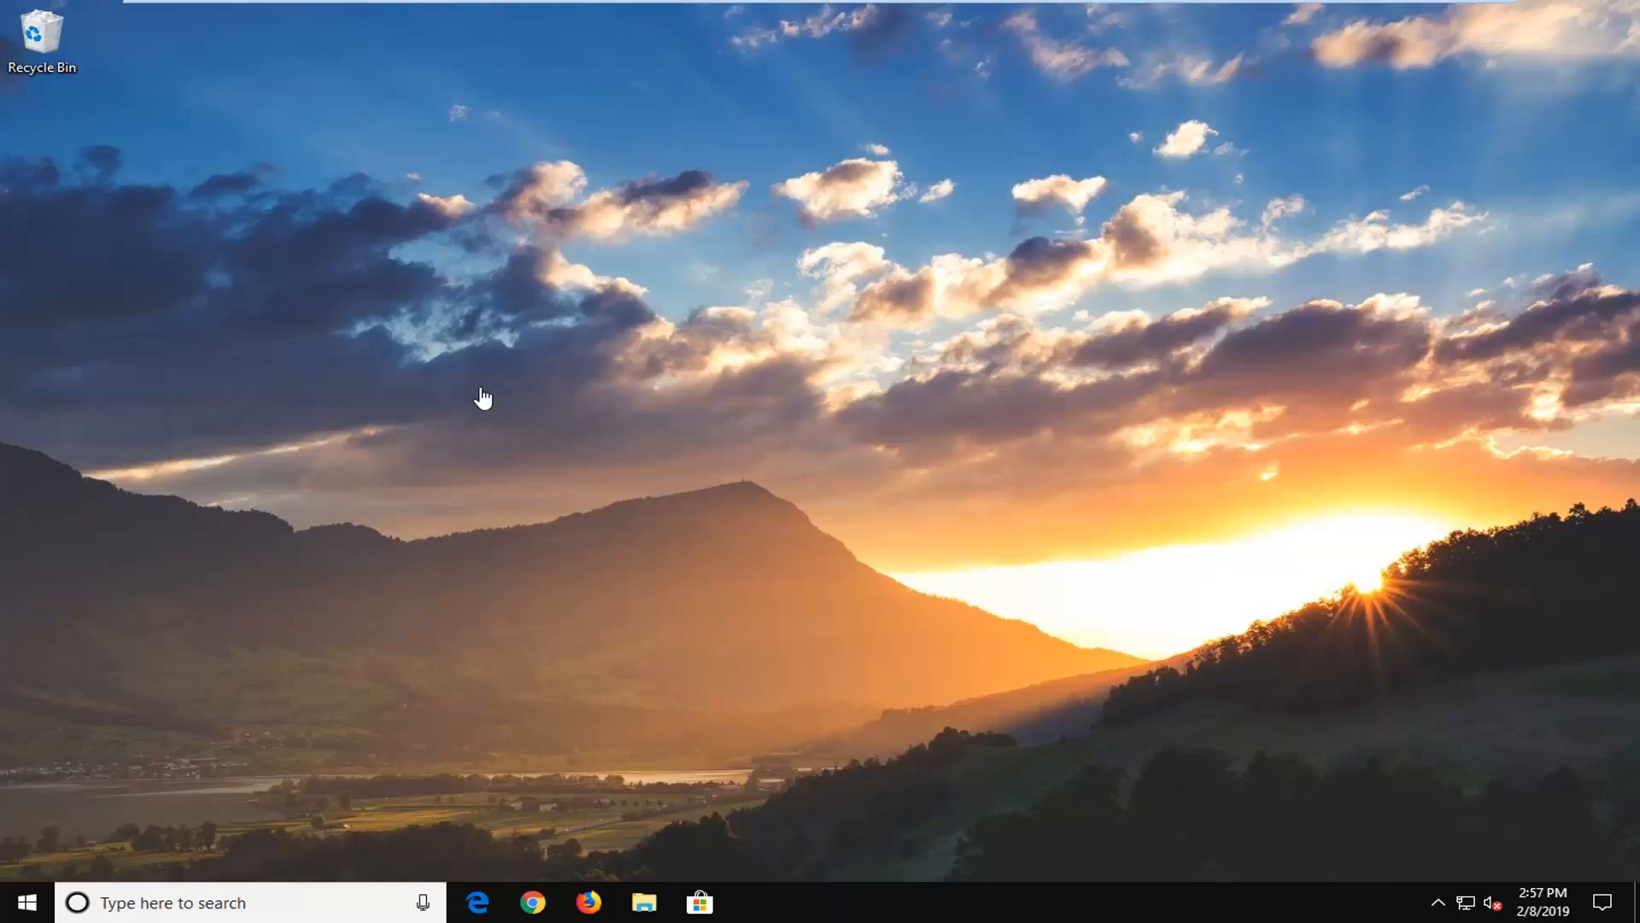
mouse_move(9, 915)
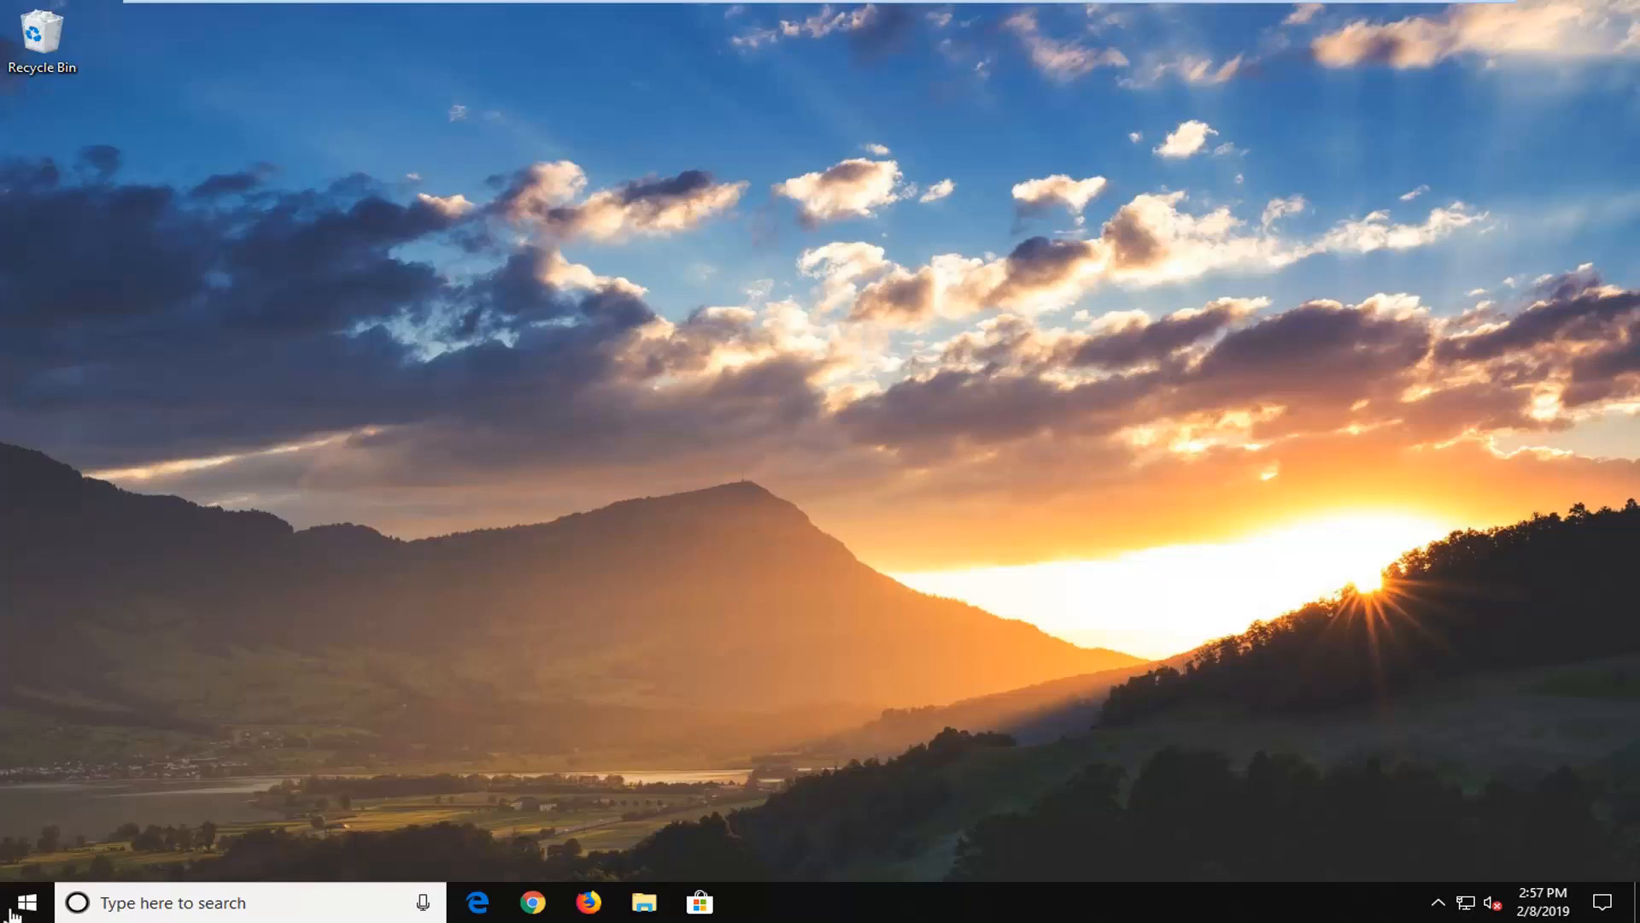
Step: Launch File Explorer from a Start menu search for 'windows explorer'
click(15, 902)
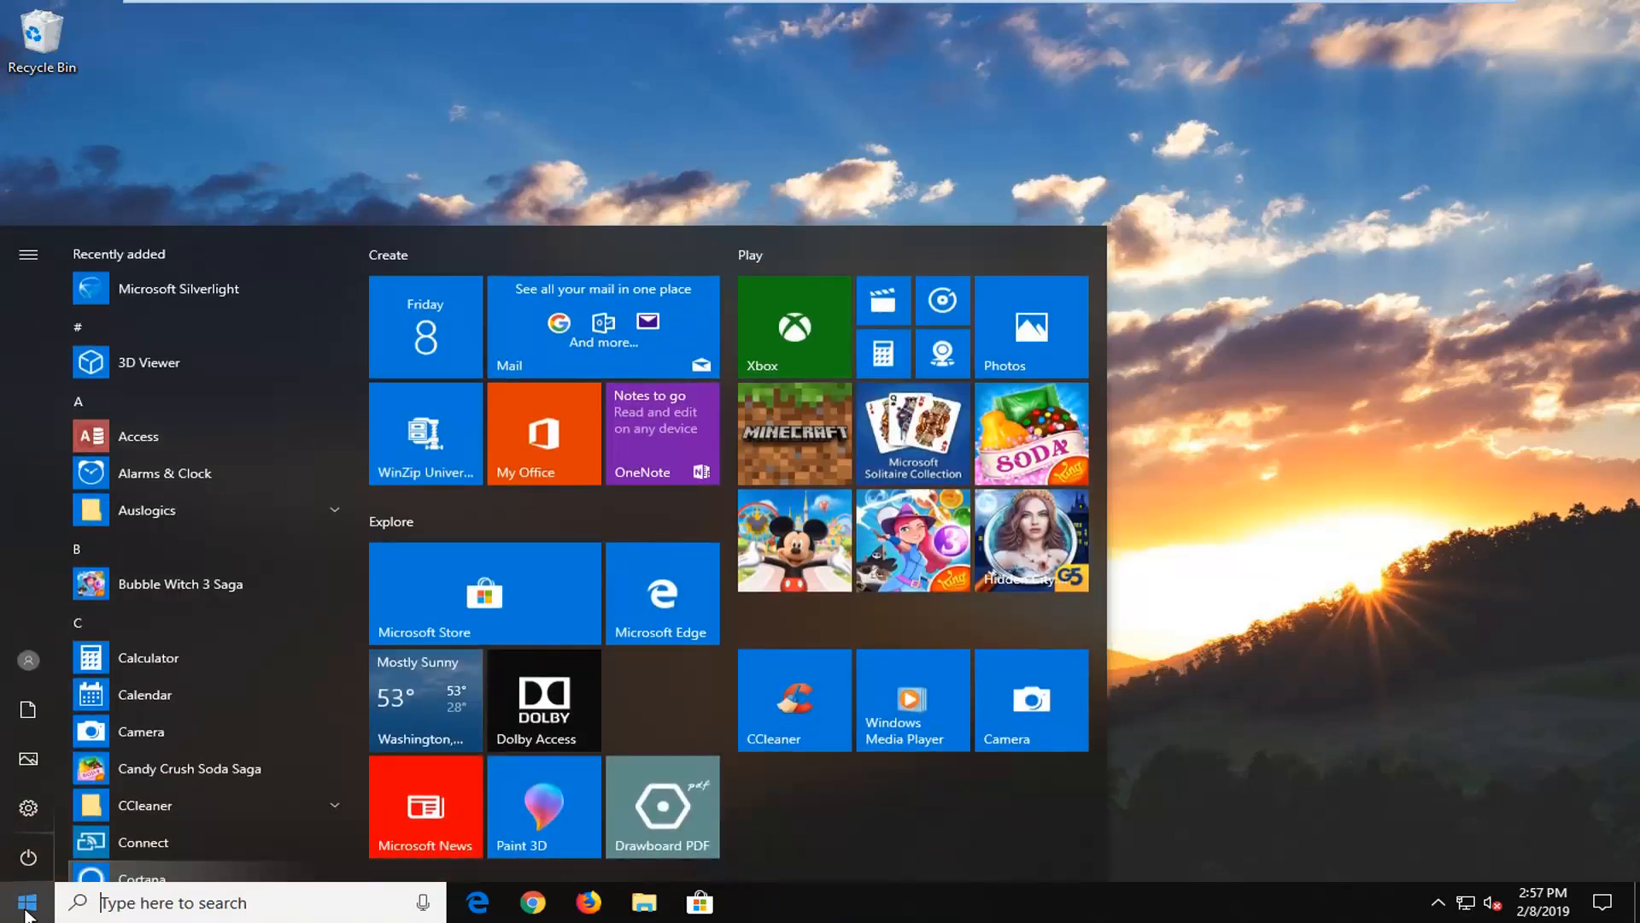
text(windows explorer)
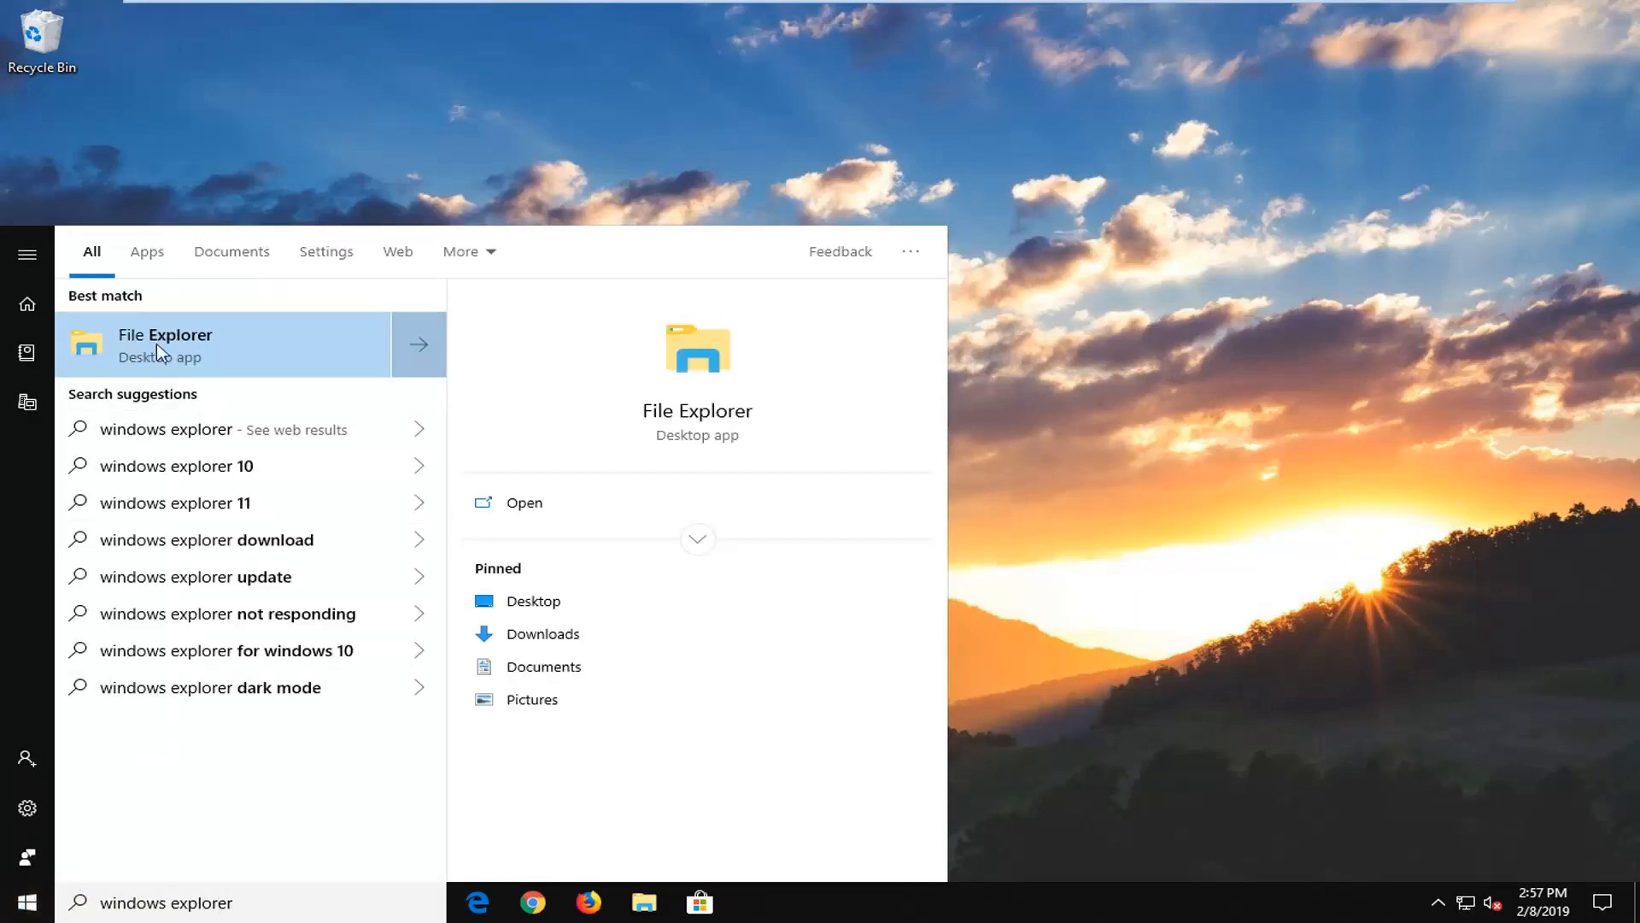
click(164, 344)
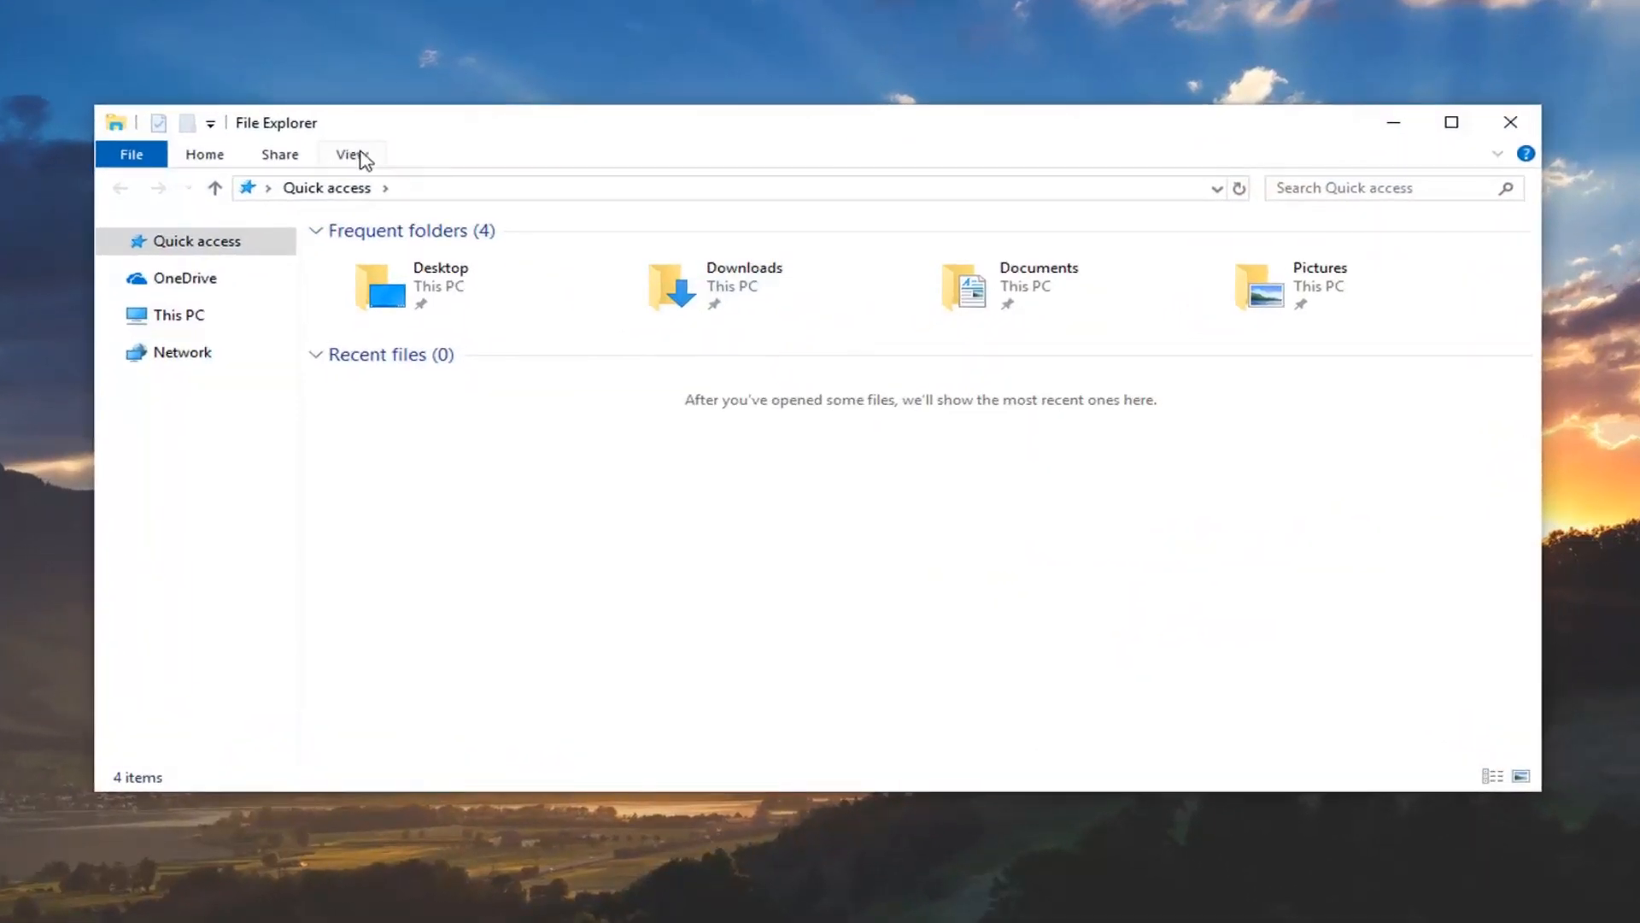
Step: Bring up the Folder Options dialog from the ribbon's View settings
click(352, 154)
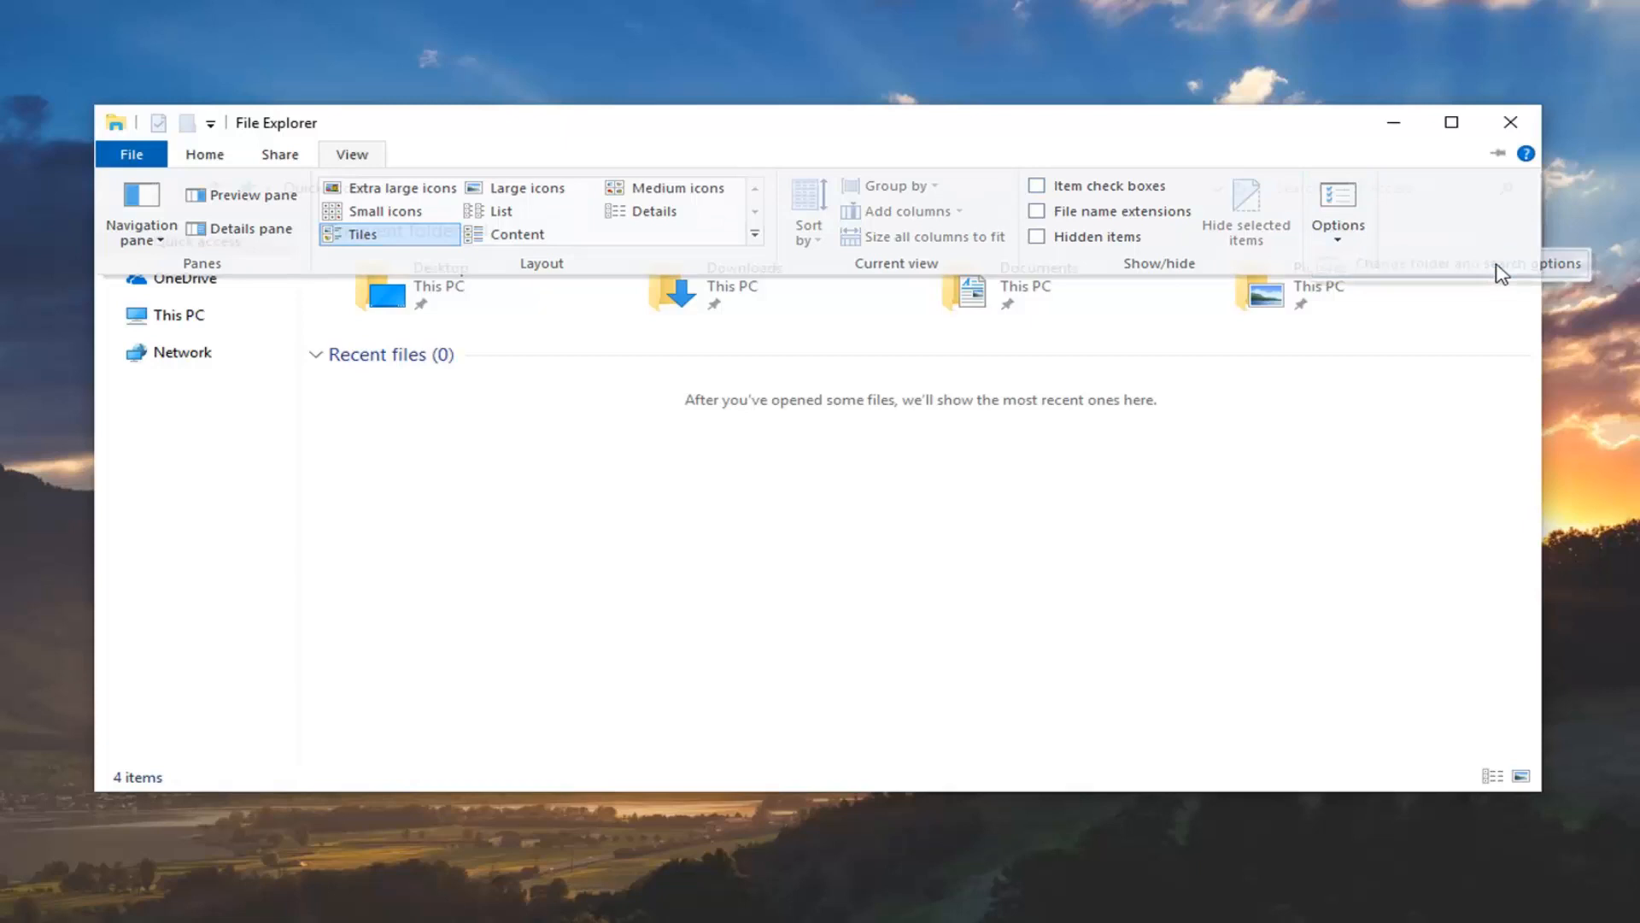
click(1336, 203)
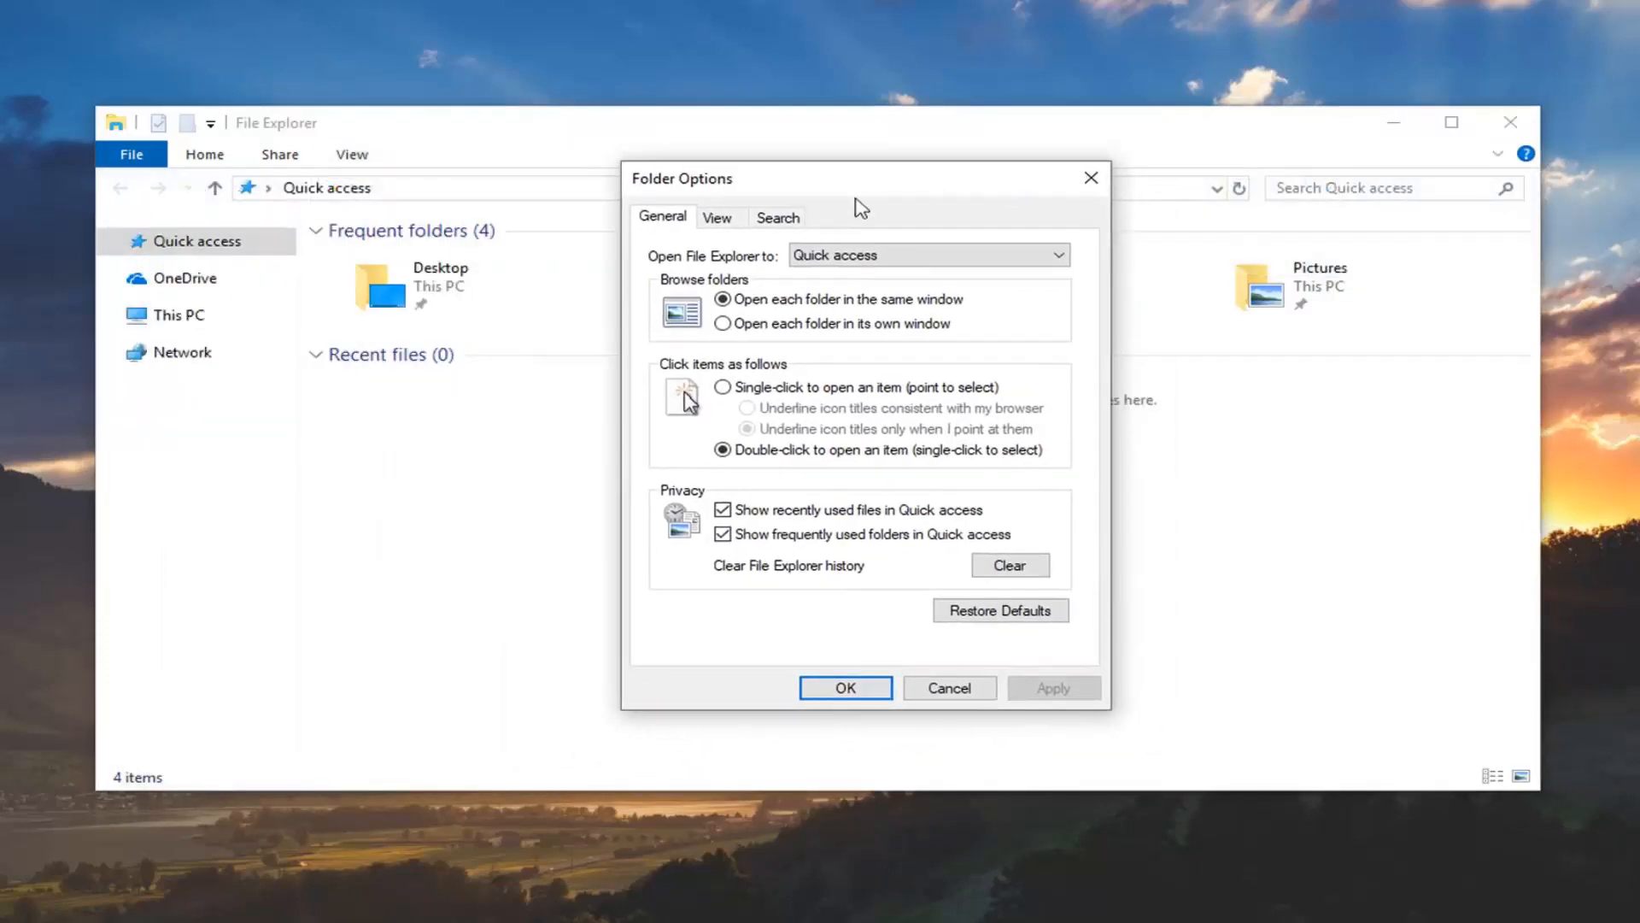
Step: Set 'Show hidden files, folders, and drives', apply it and close Folder Options
click(716, 217)
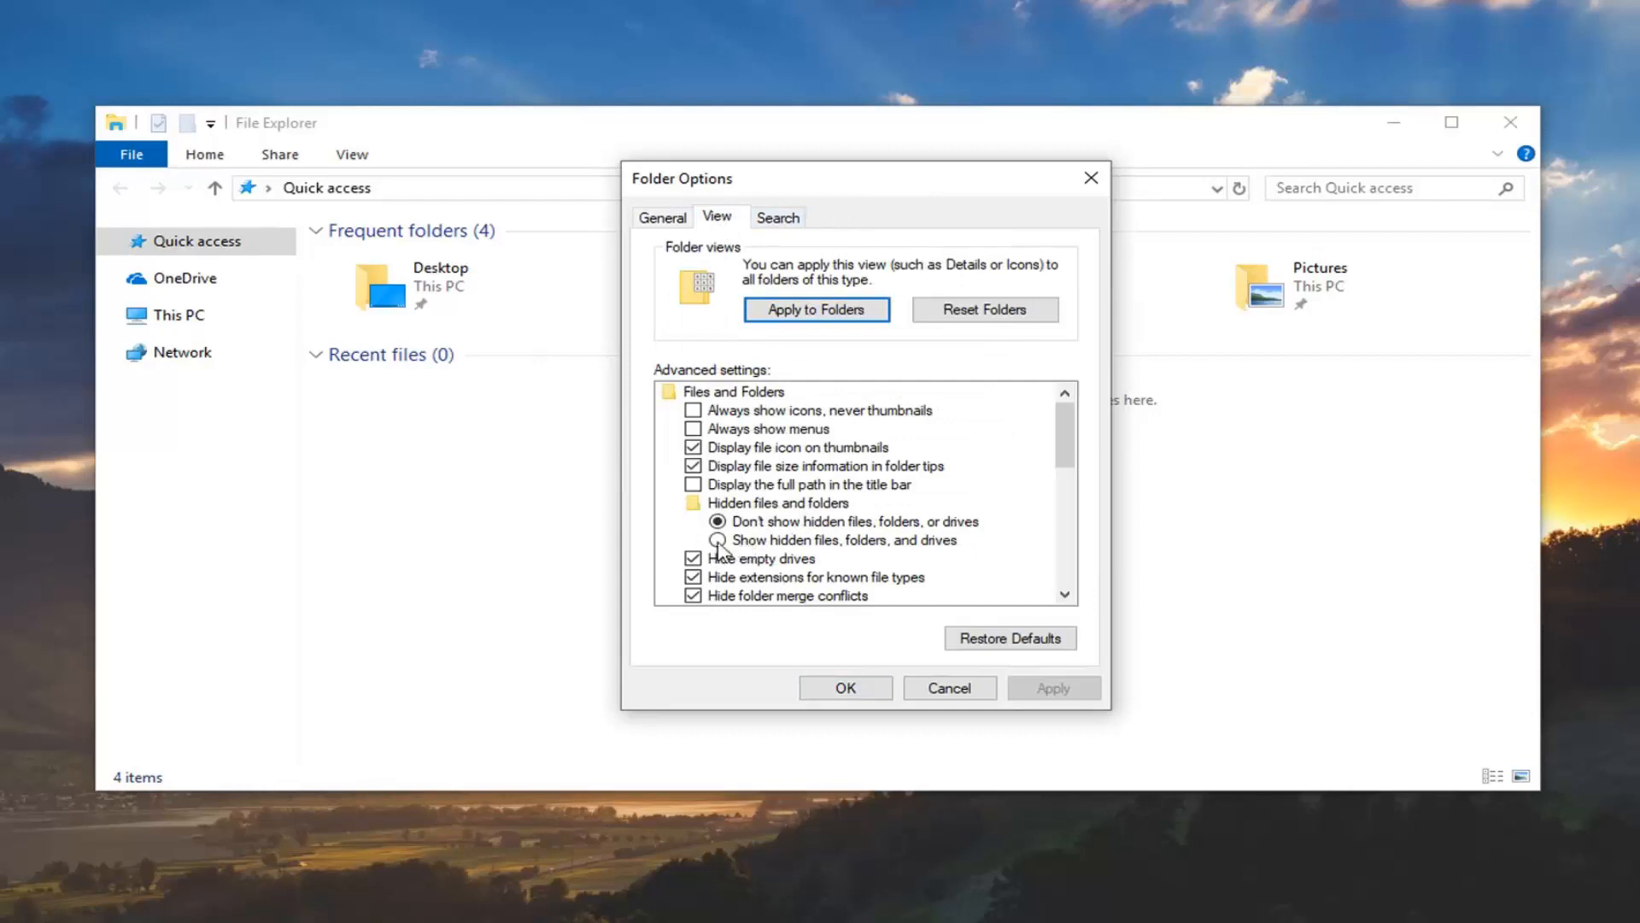
click(717, 540)
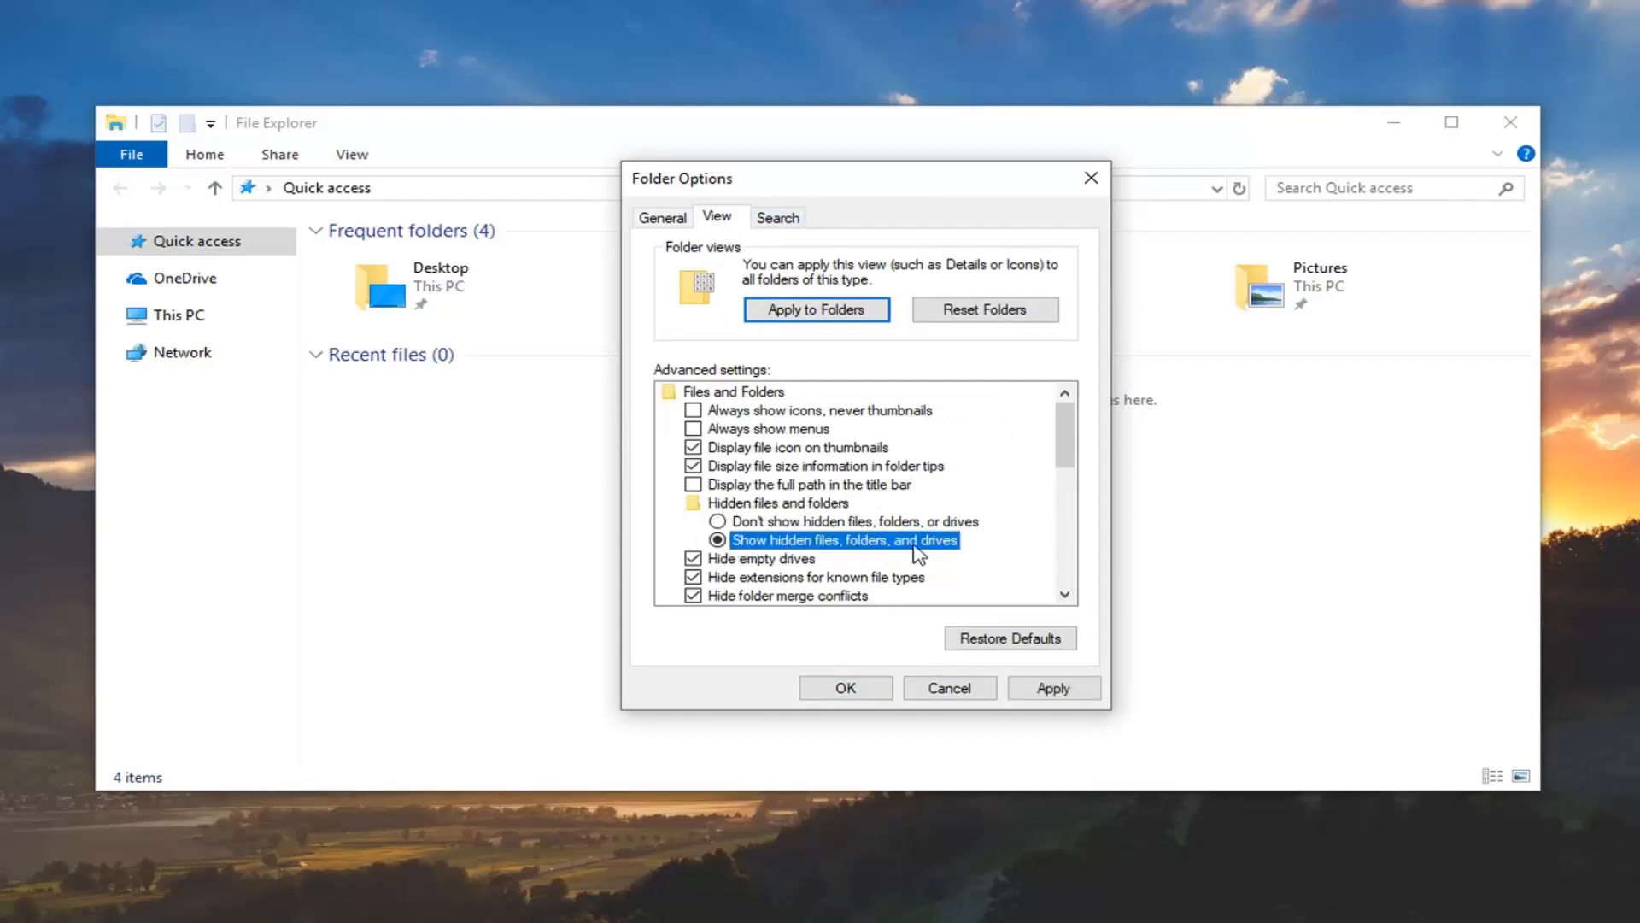
click(844, 686)
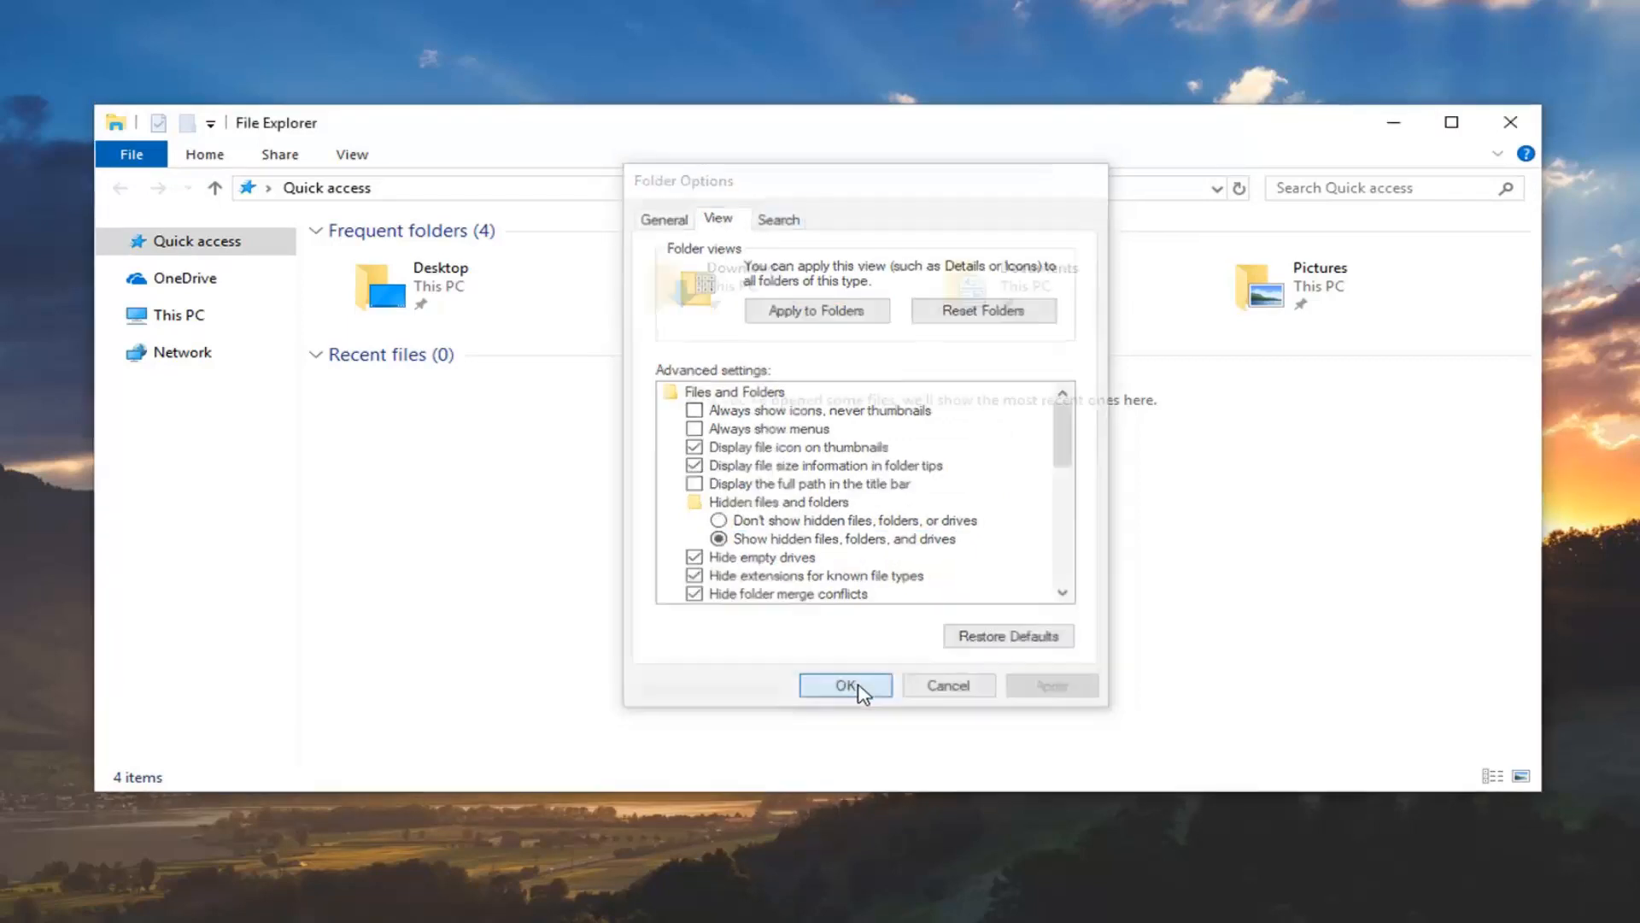
click(844, 685)
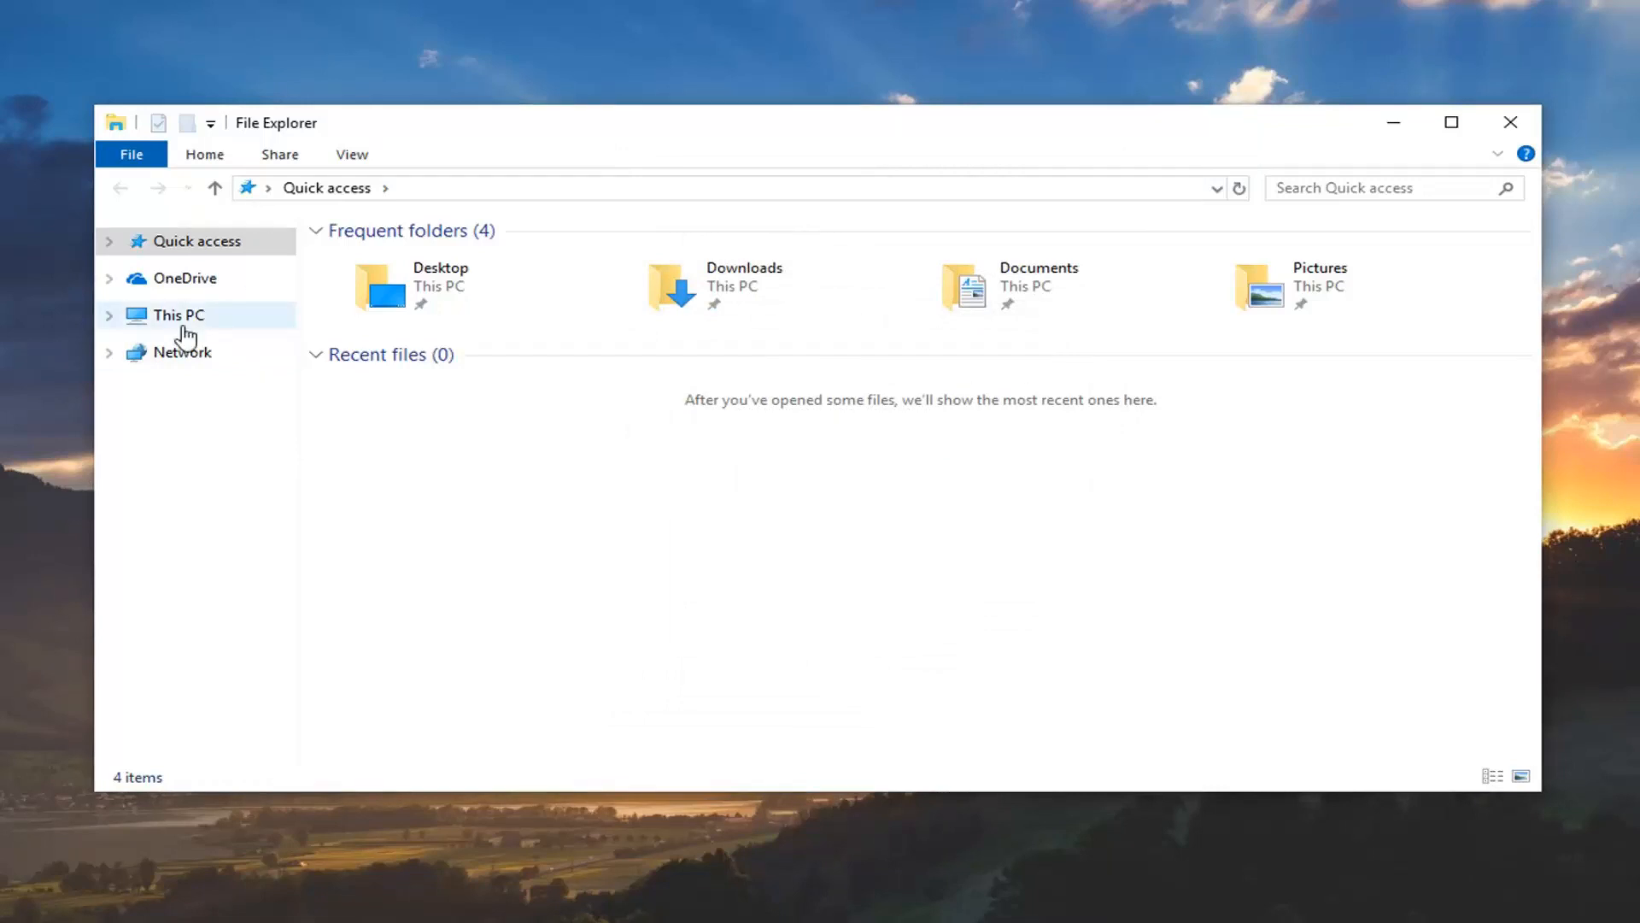